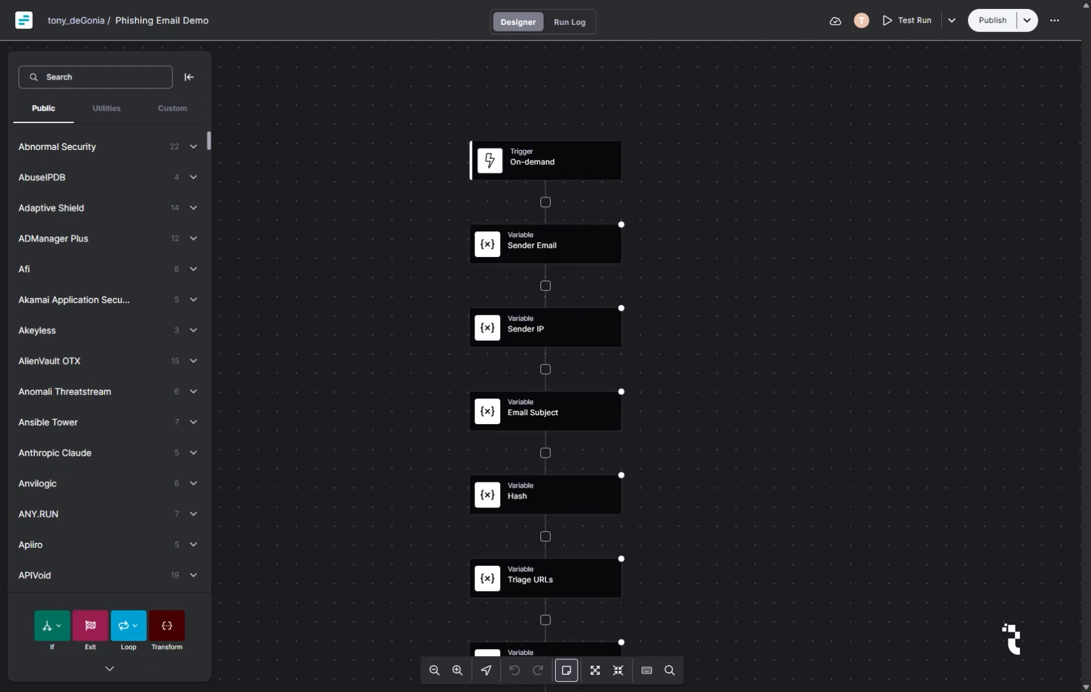
Filter the step library to 'Email' integrations and select the on-demand trigger node
{"action": "type", "text": "Email"}
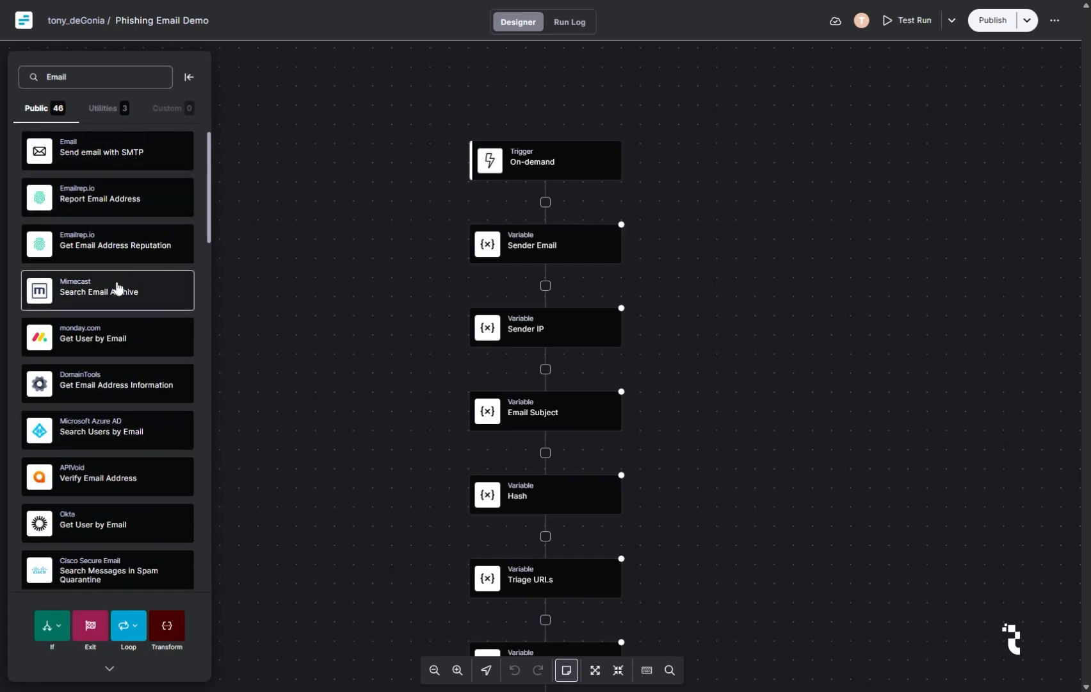
{"action": "left_click", "coordinate": [546, 160]}
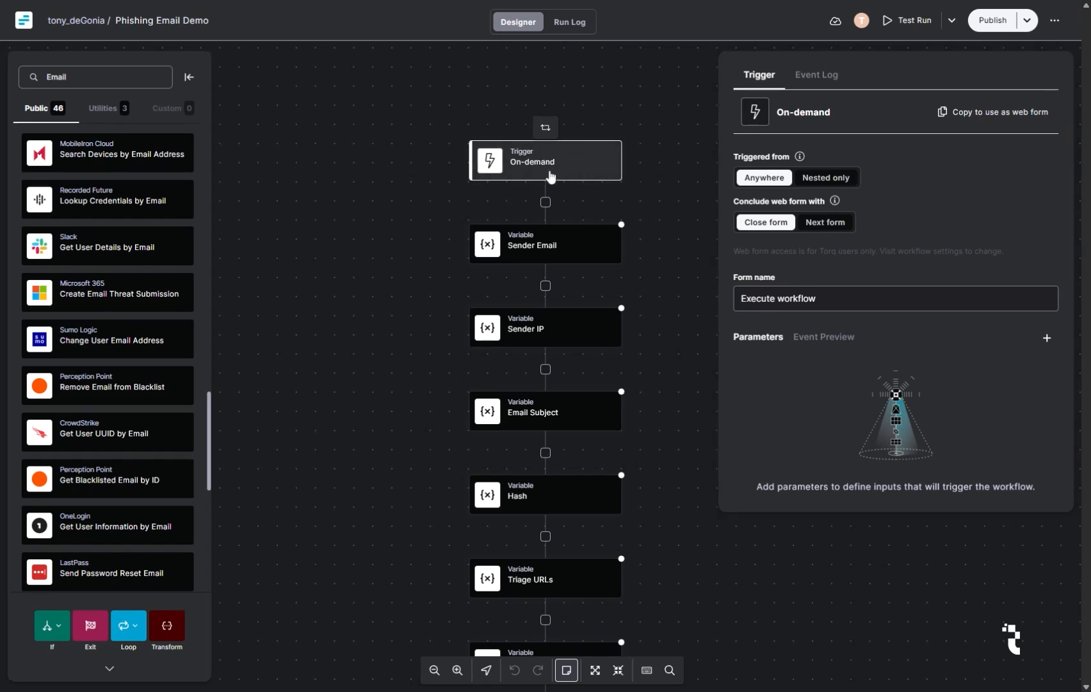
Show the on-demand trigger's settings with its Execute workflow form
{"action": "left_click", "coordinate": [544, 245]}
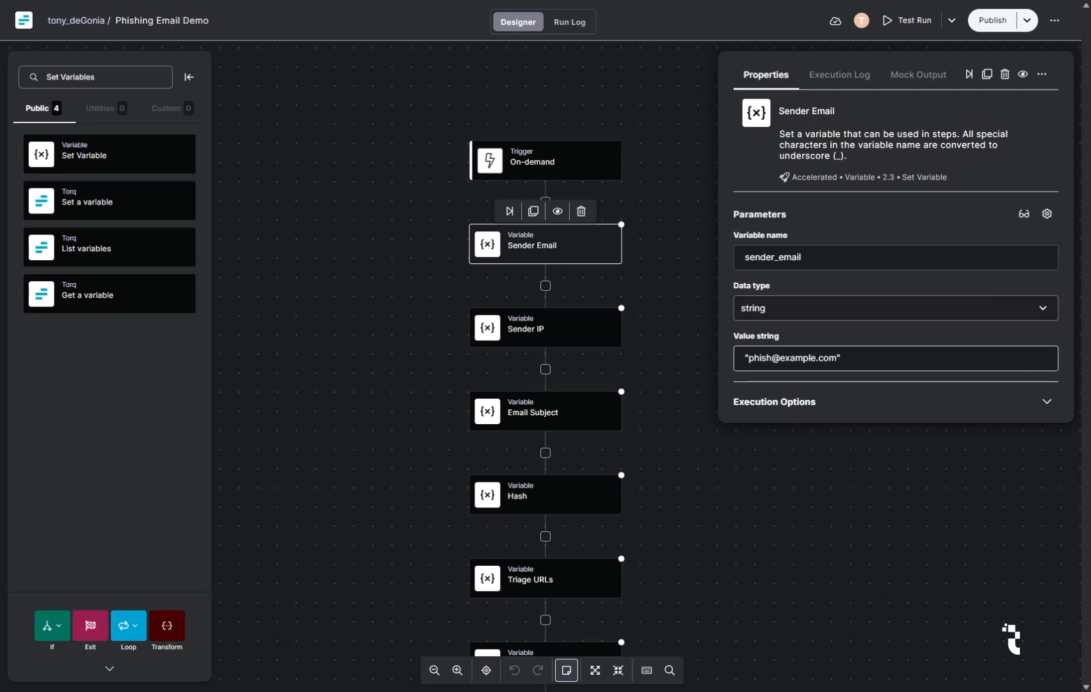
{"action": "mouse_move", "coordinate": [560, 348]}
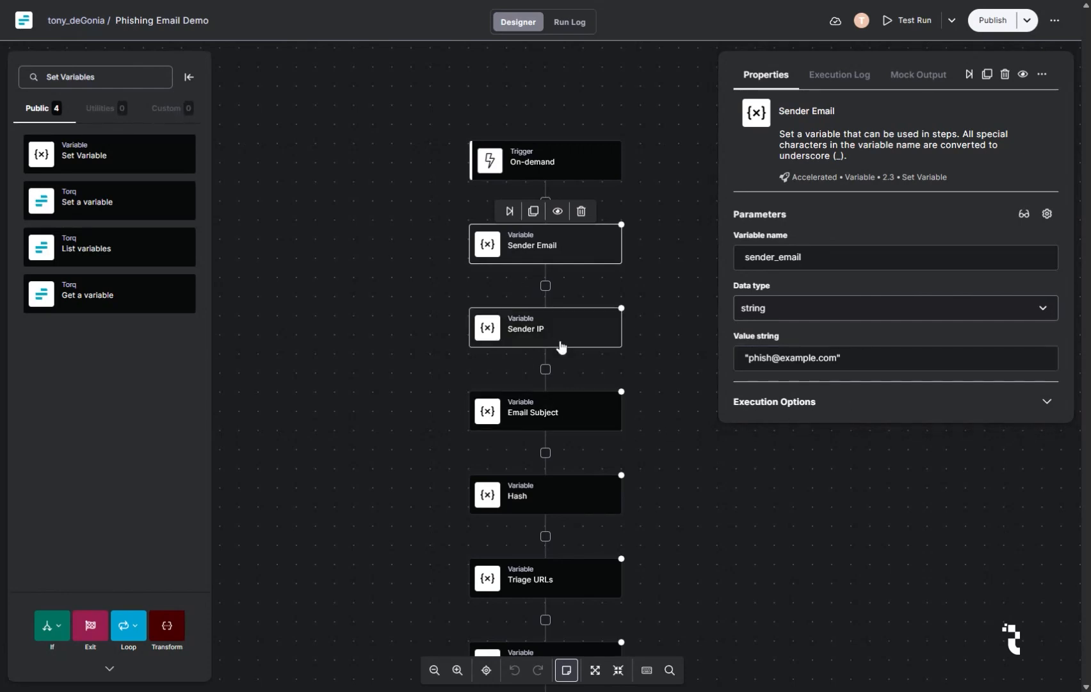
Show the Sender IP variable (185.107.56.236 as string), then the If operator's conditions
{"action": "left_click", "coordinate": [544, 328]}
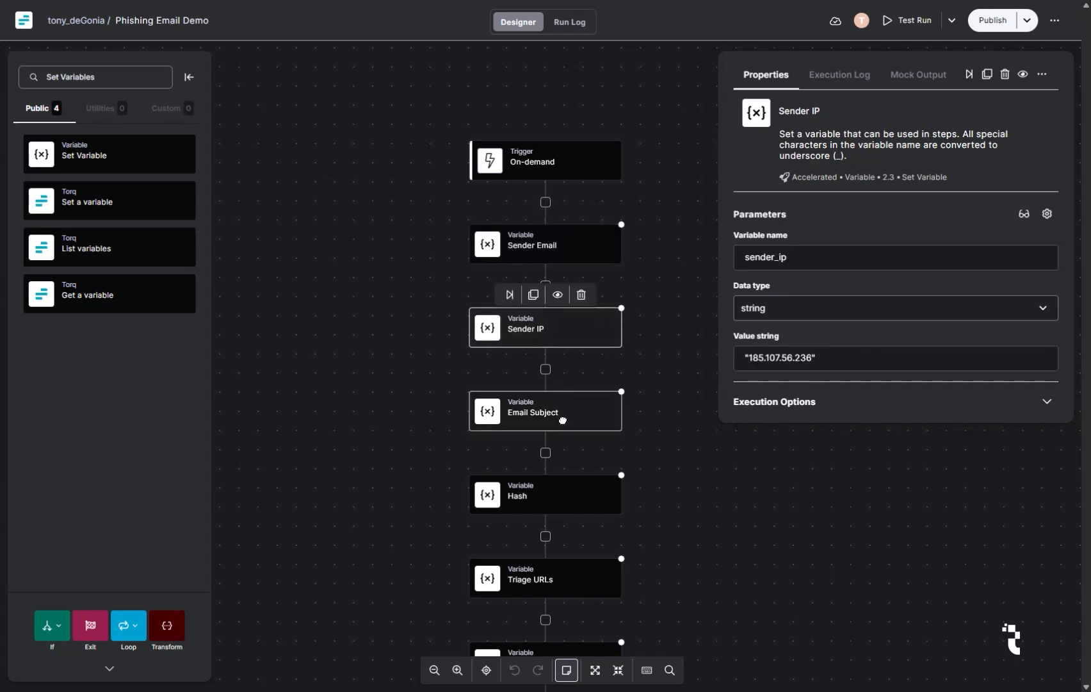
{"action": "mouse_move", "coordinate": [561, 420]}
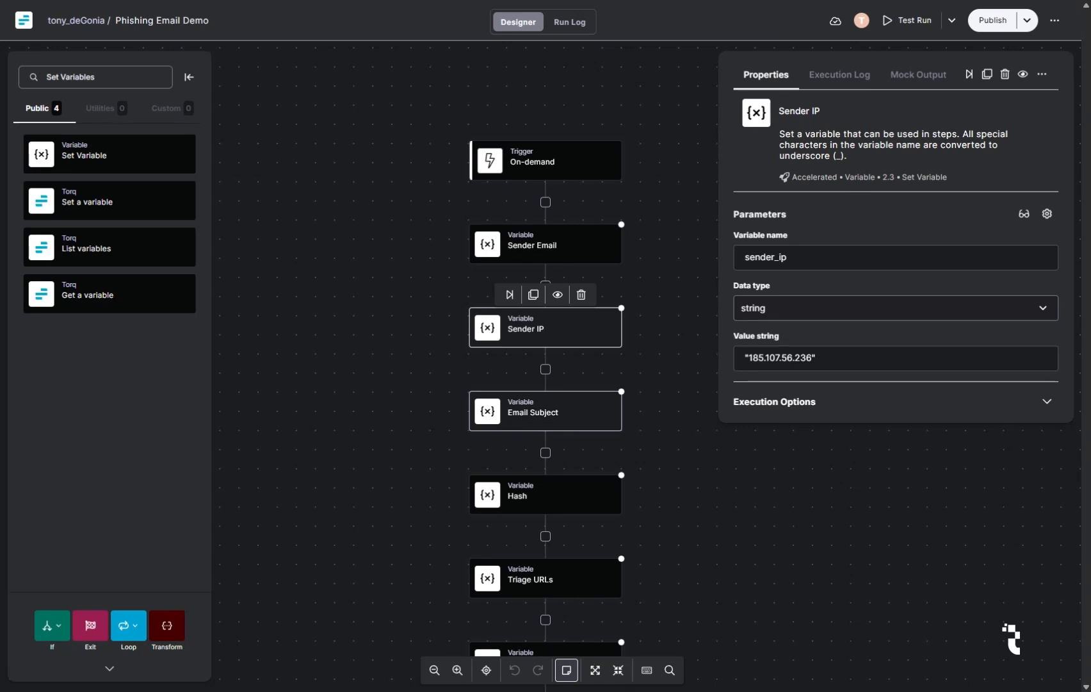
{"action": "left_click", "coordinate": [544, 430]}
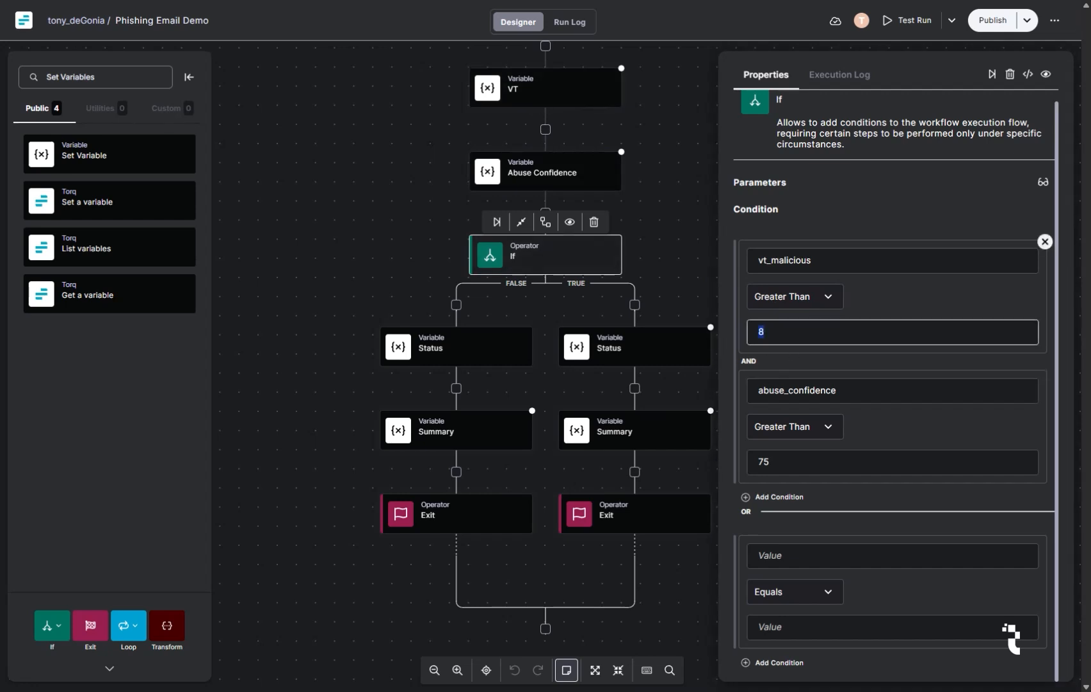
Show the If conditions: vt_malicious > 8 and abuse_confidence > 75
{"action": "left_click", "coordinate": [632, 347]}
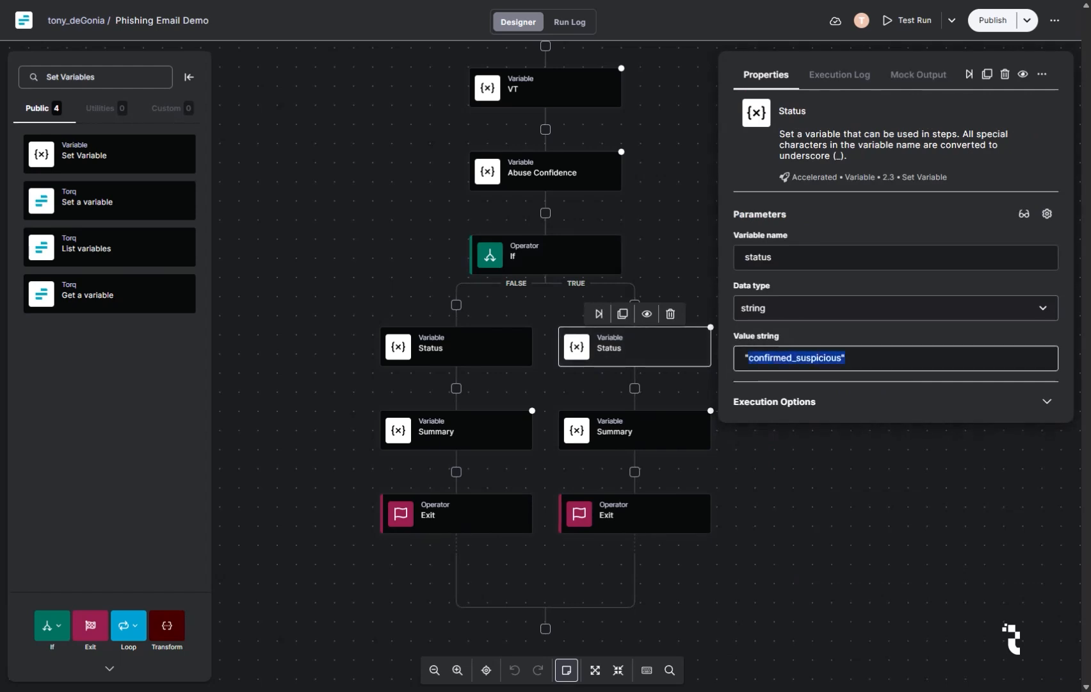
Show the true-branch Status step setting status to confirmed_suspicious
{"action": "left_click", "coordinate": [633, 429]}
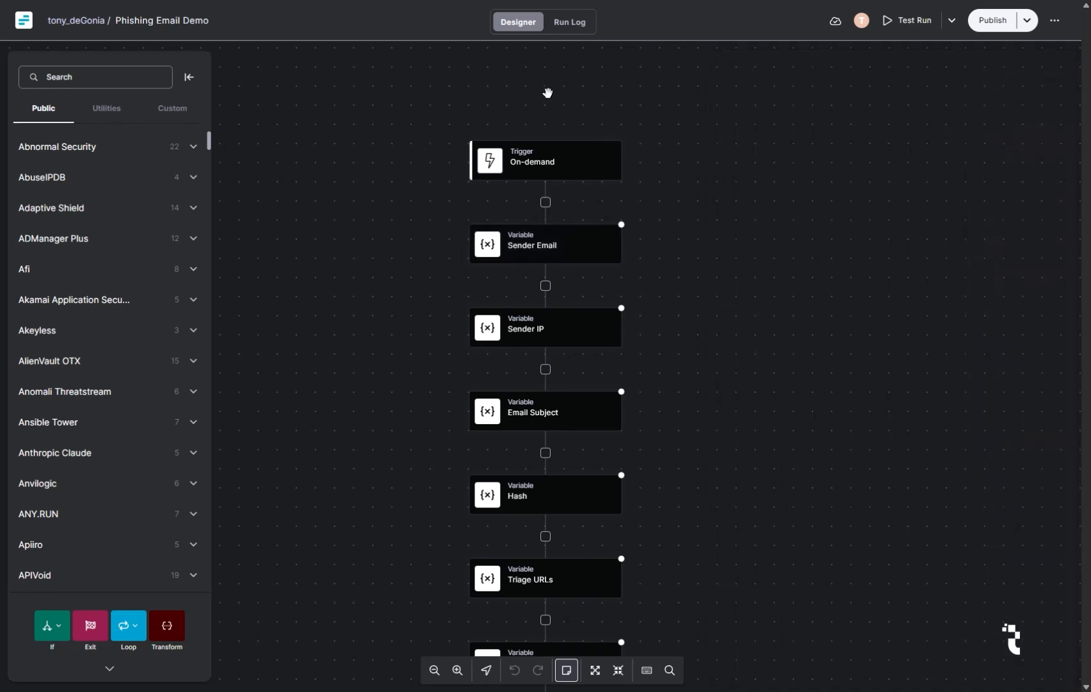
{"action": "left_click", "coordinate": [568, 21]}
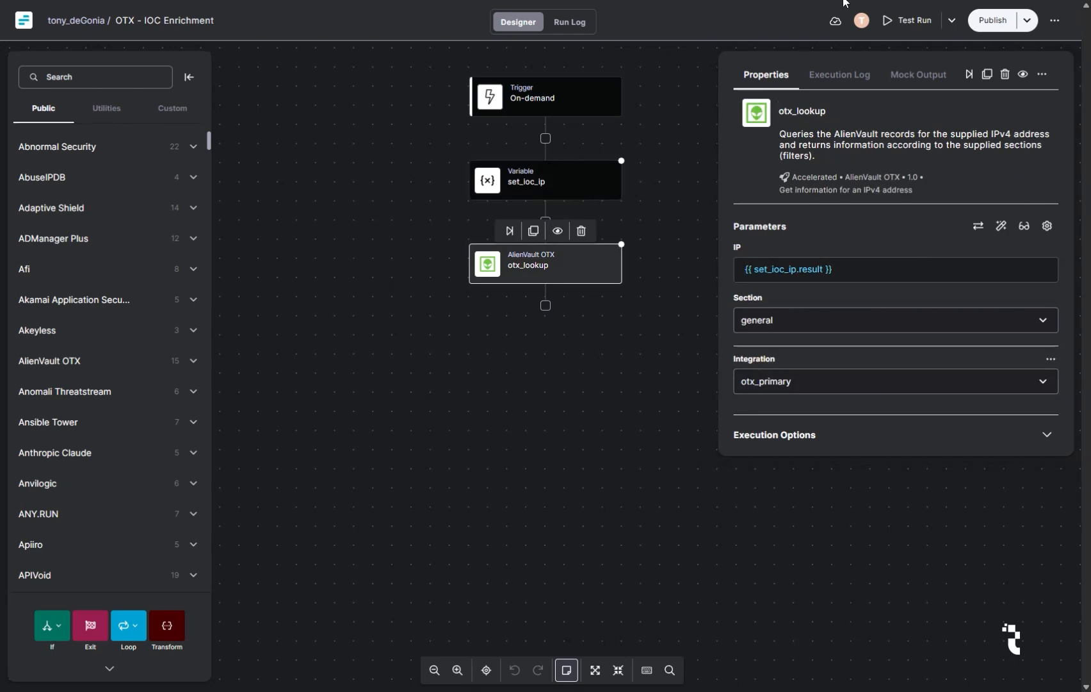
Select the set_ioc_ip step showing ioc_ip 142.250.185.234 while otx_lookup stays failed
{"action": "left_click", "coordinate": [544, 181]}
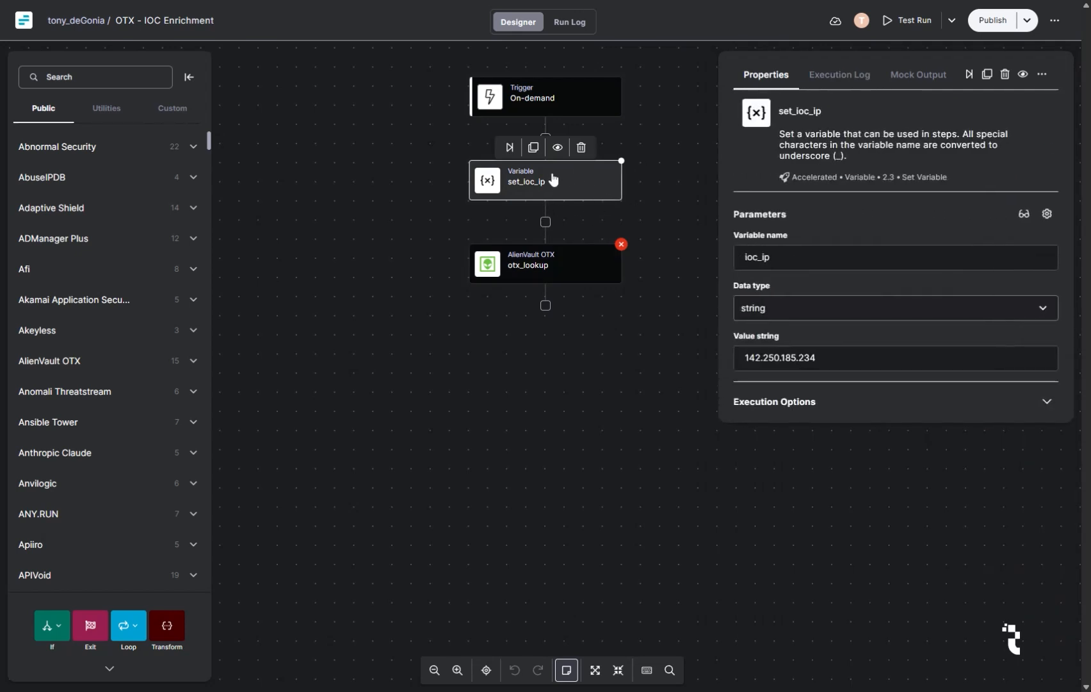